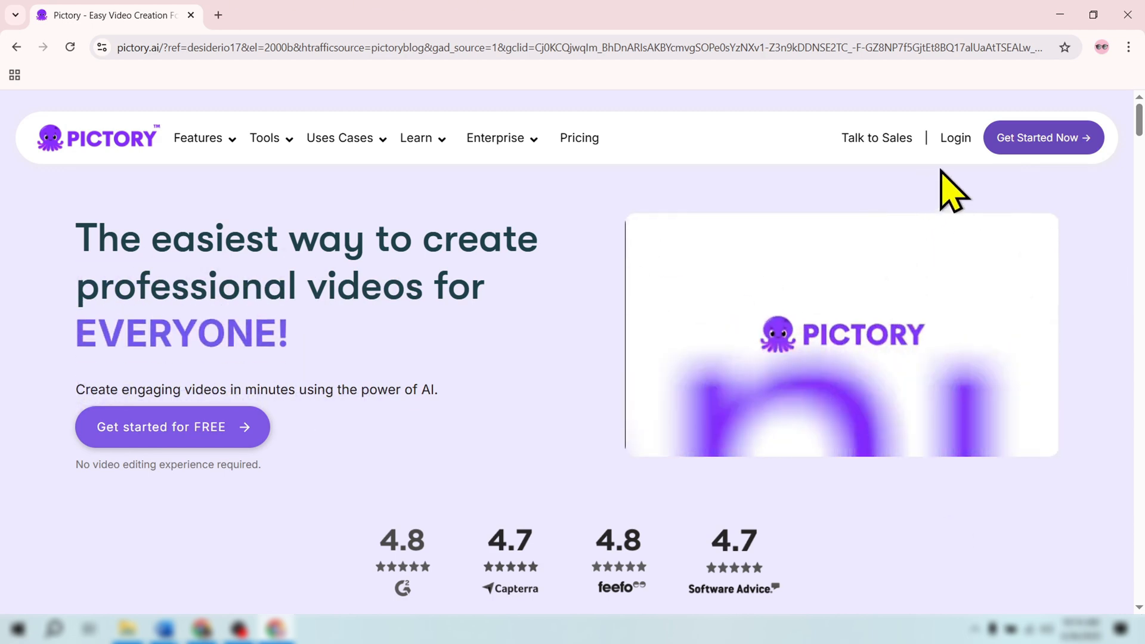
Log in from the Pictory website to reach the home dashboard
click(954, 137)
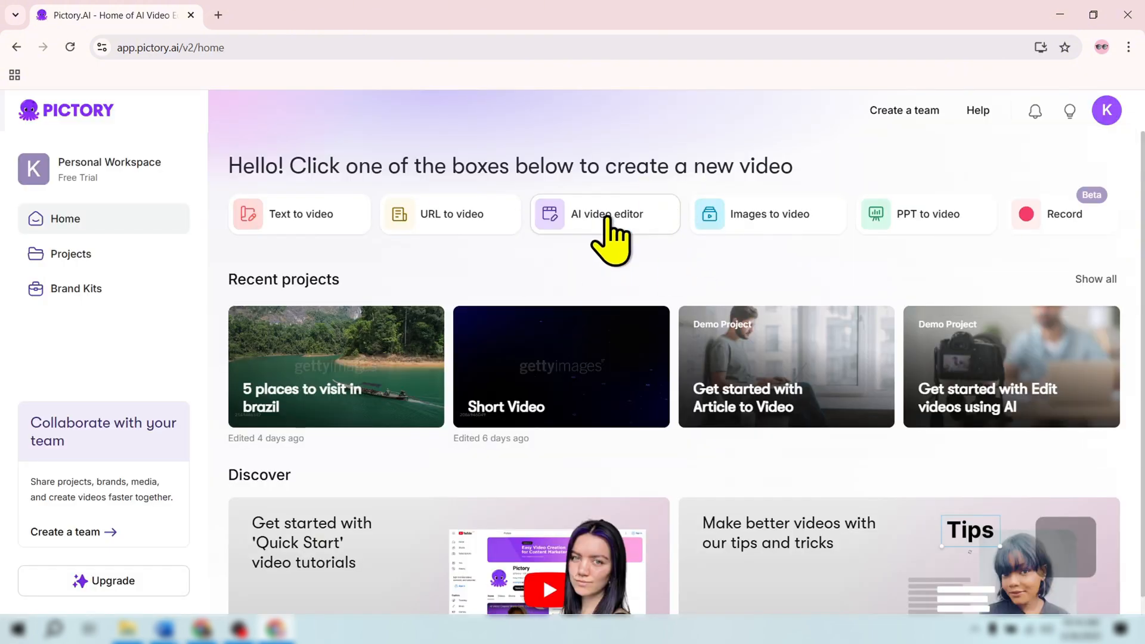
mouse_move(788, 299)
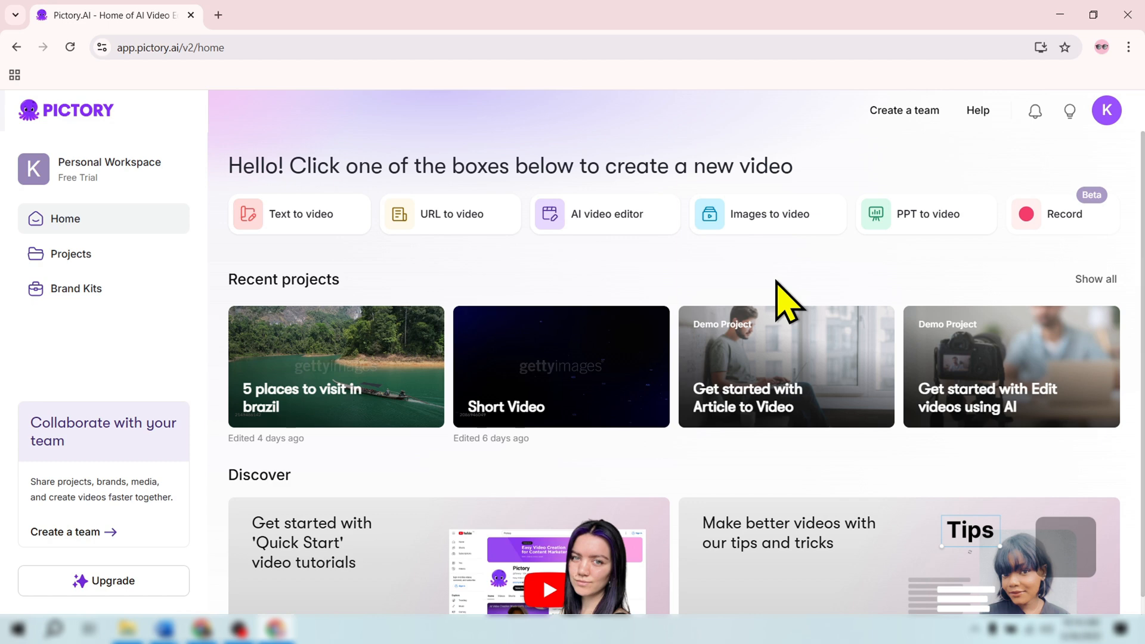
mouse_move(299, 214)
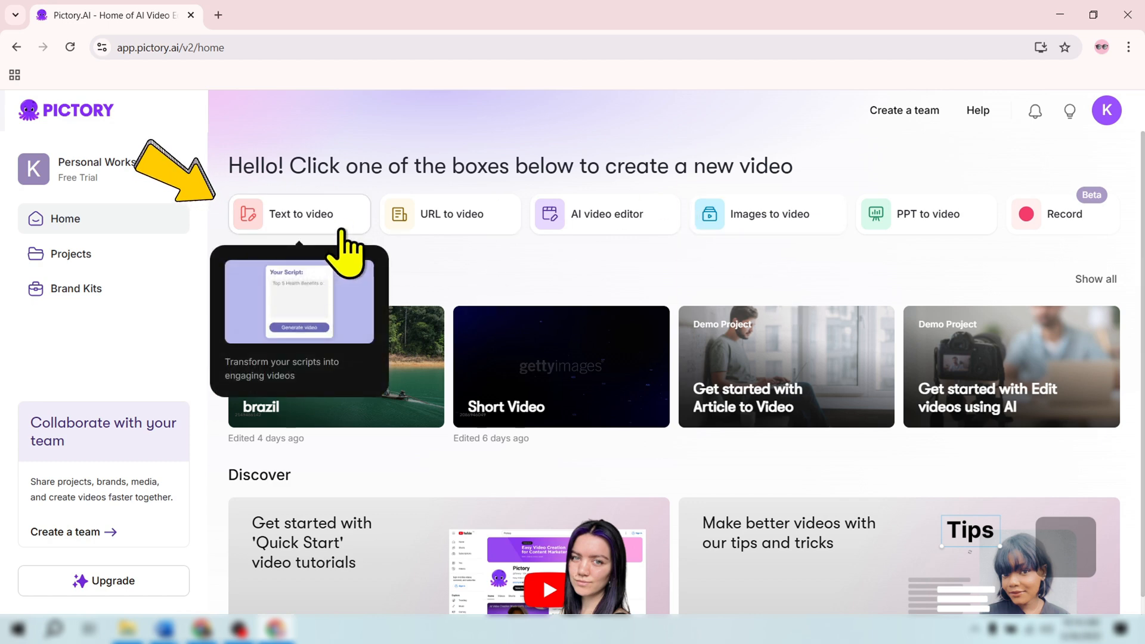
Generate a San Francisco tour YouTube script in ChatGPT and return to Pictory's Text to video
click(299, 214)
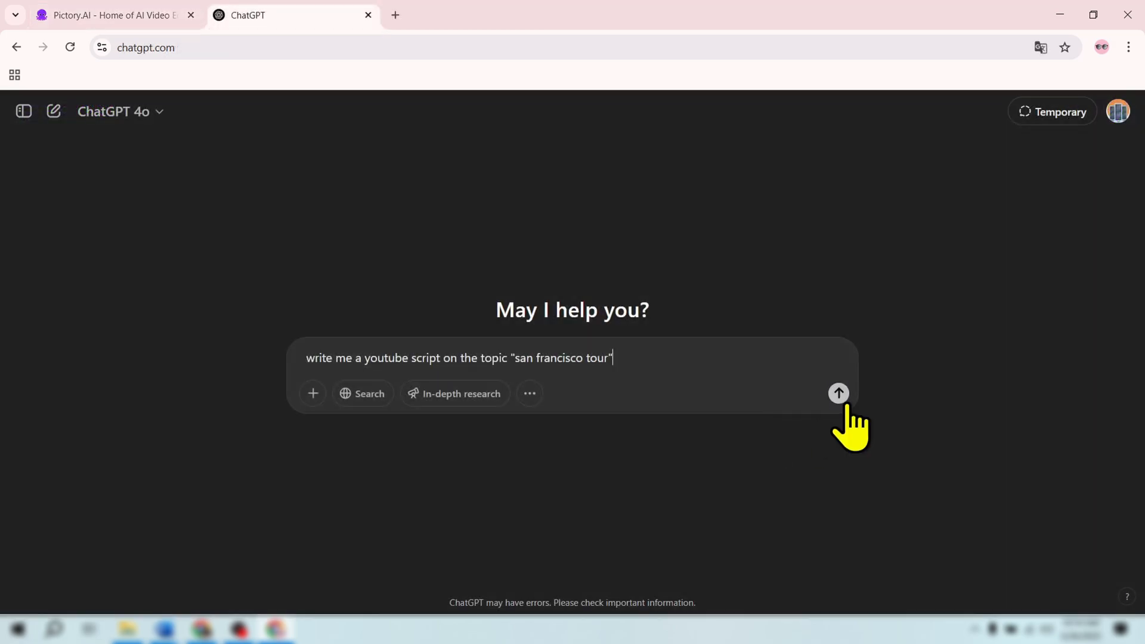
click(837, 393)
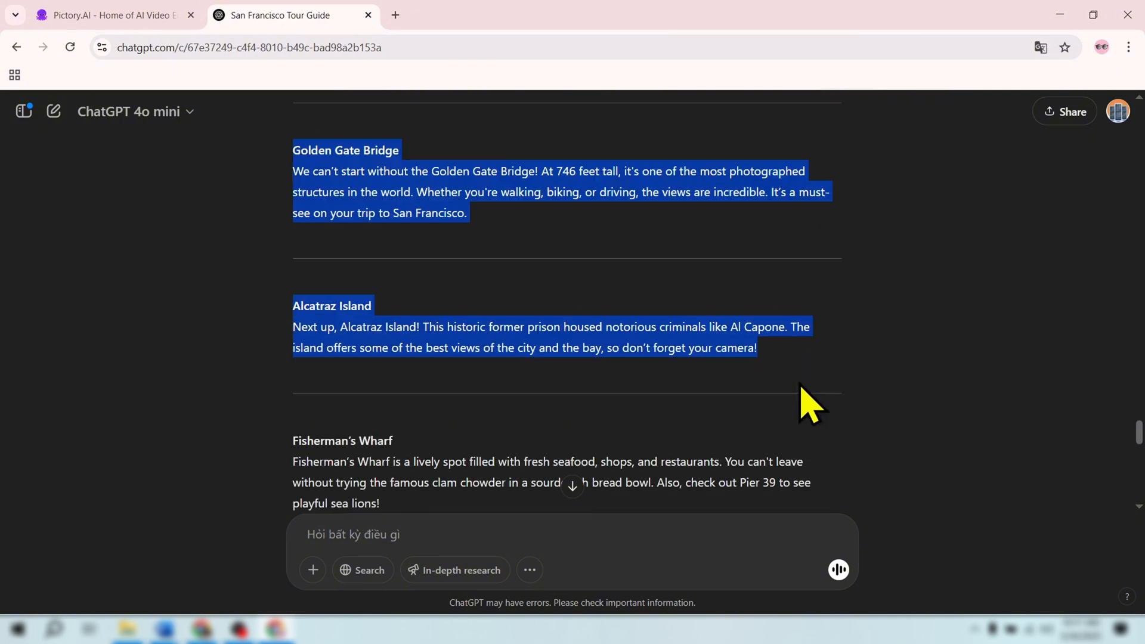
scroll(down, 3)
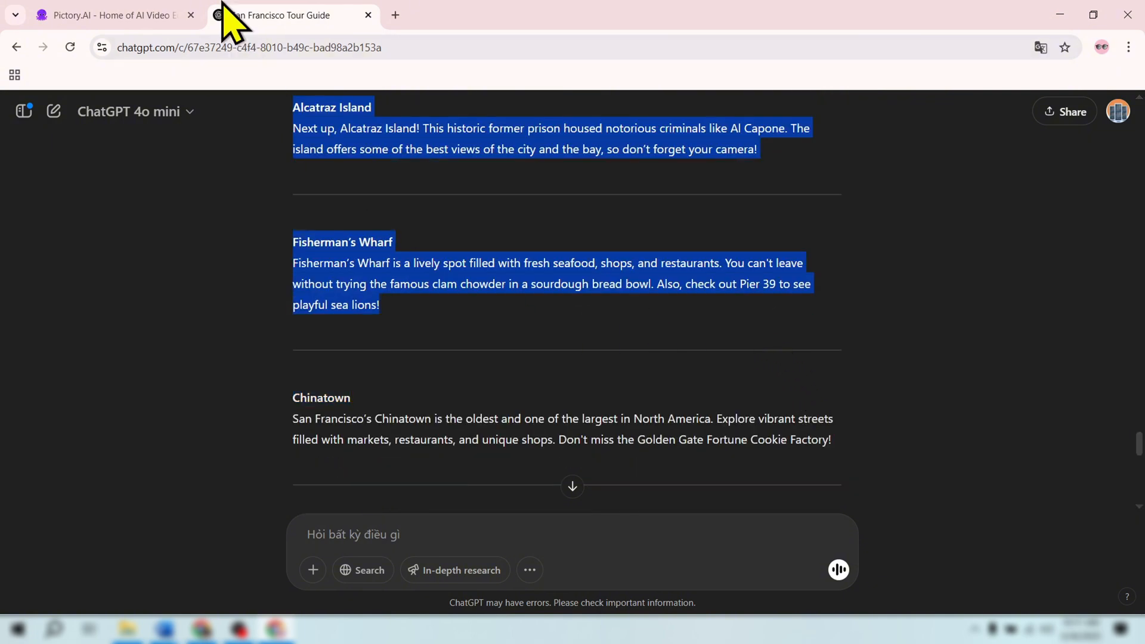
click(110, 14)
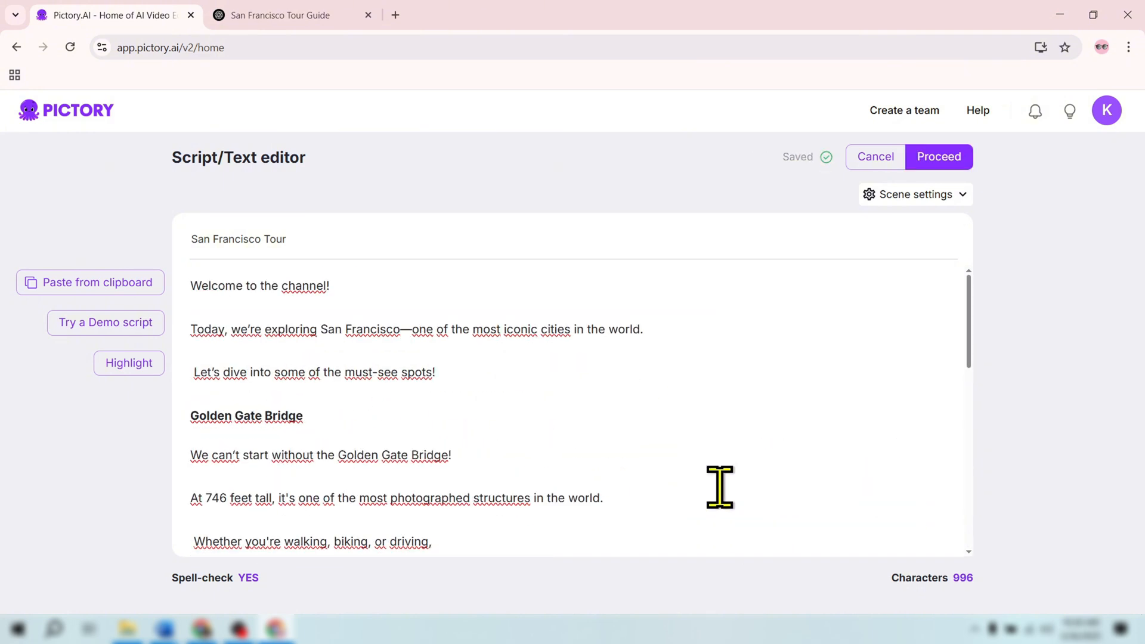
mouse_move(947, 186)
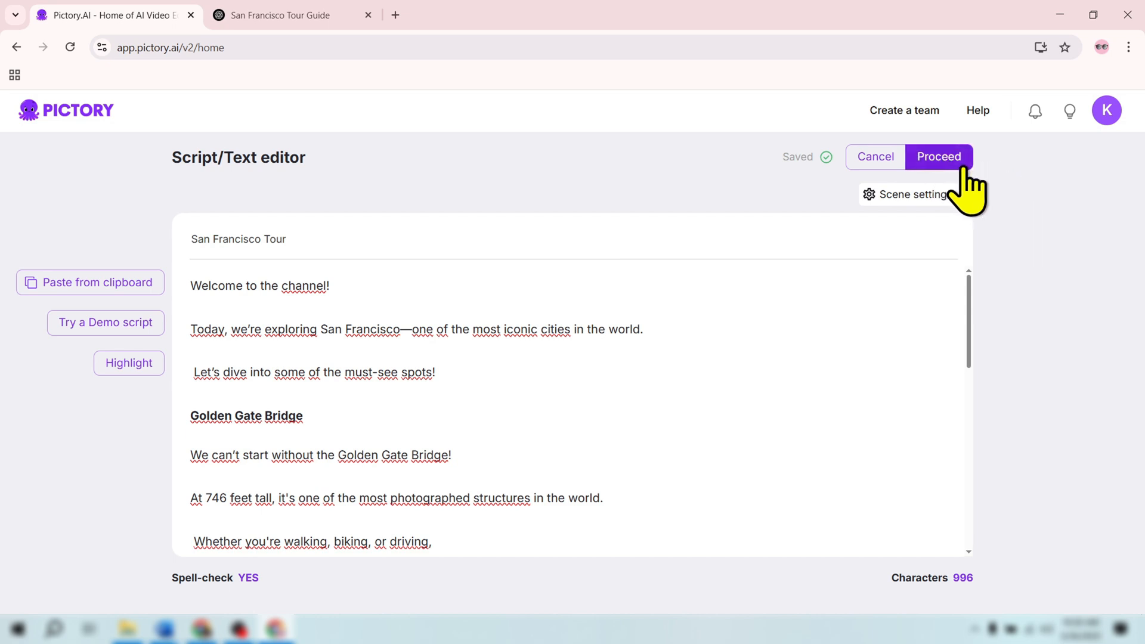
Proceed with the San Francisco Tour script to build storyboard scenes
click(939, 156)
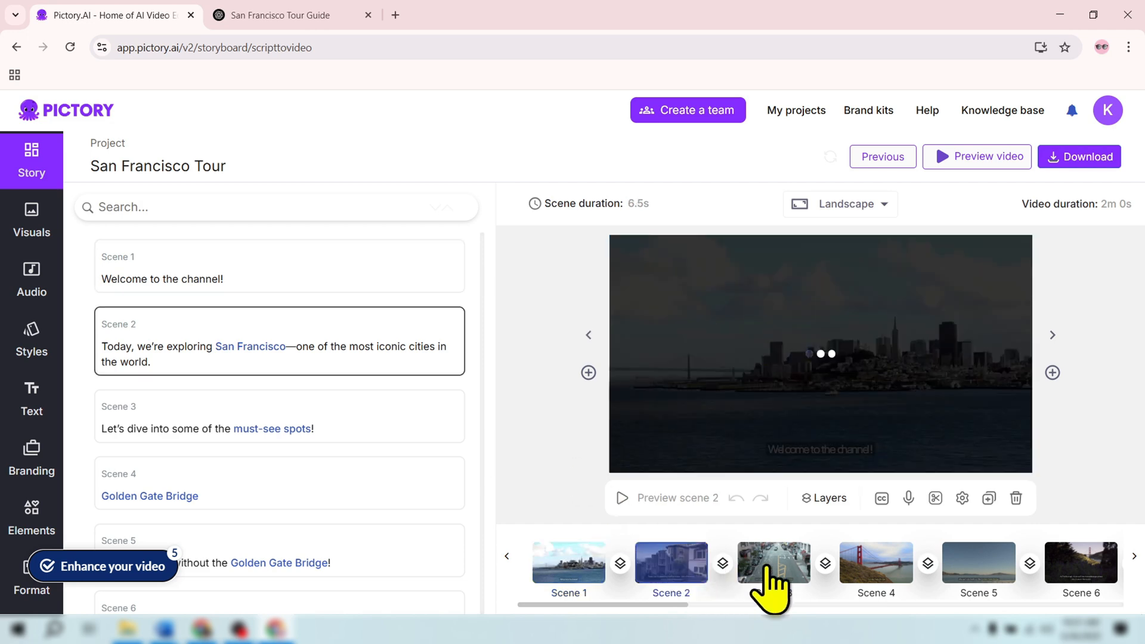
click(875, 563)
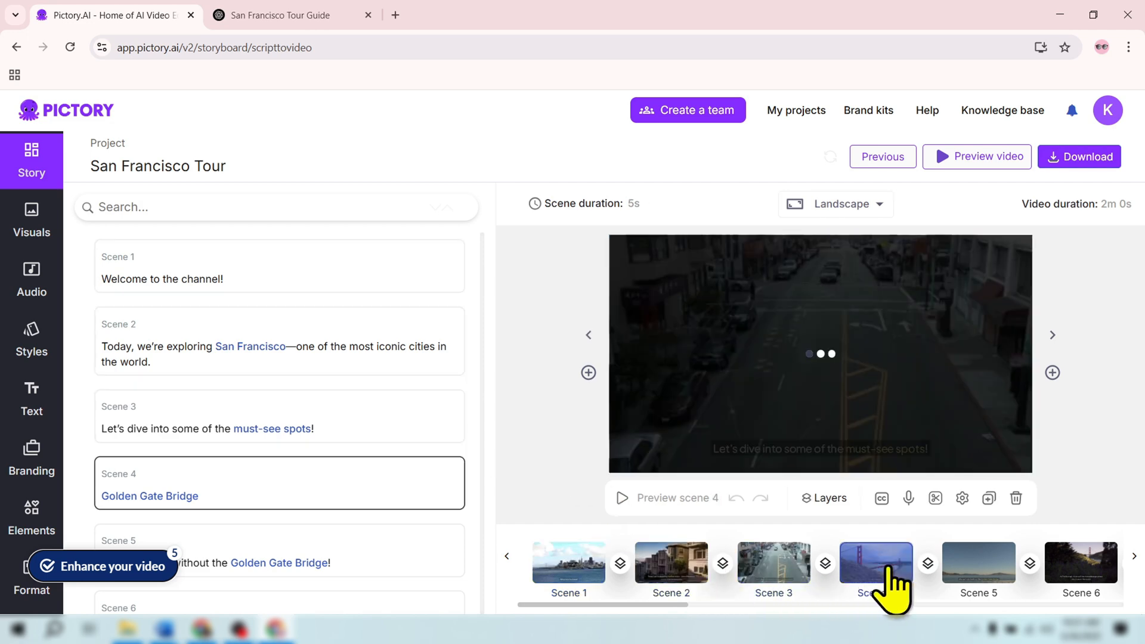
click(1072, 562)
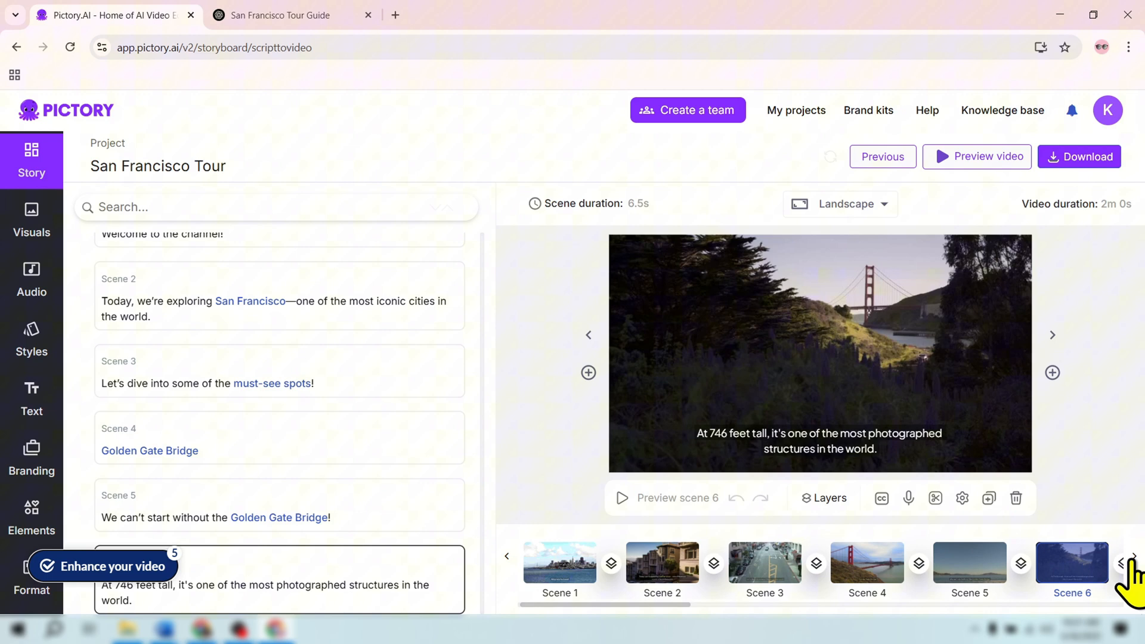
click(1133, 560)
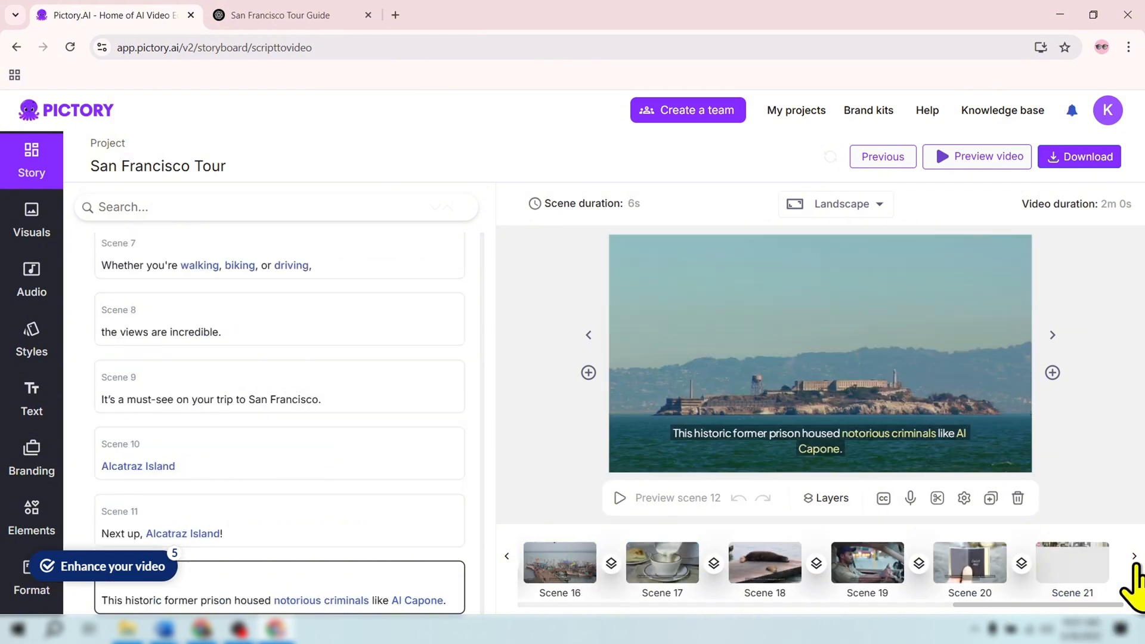
click(867, 562)
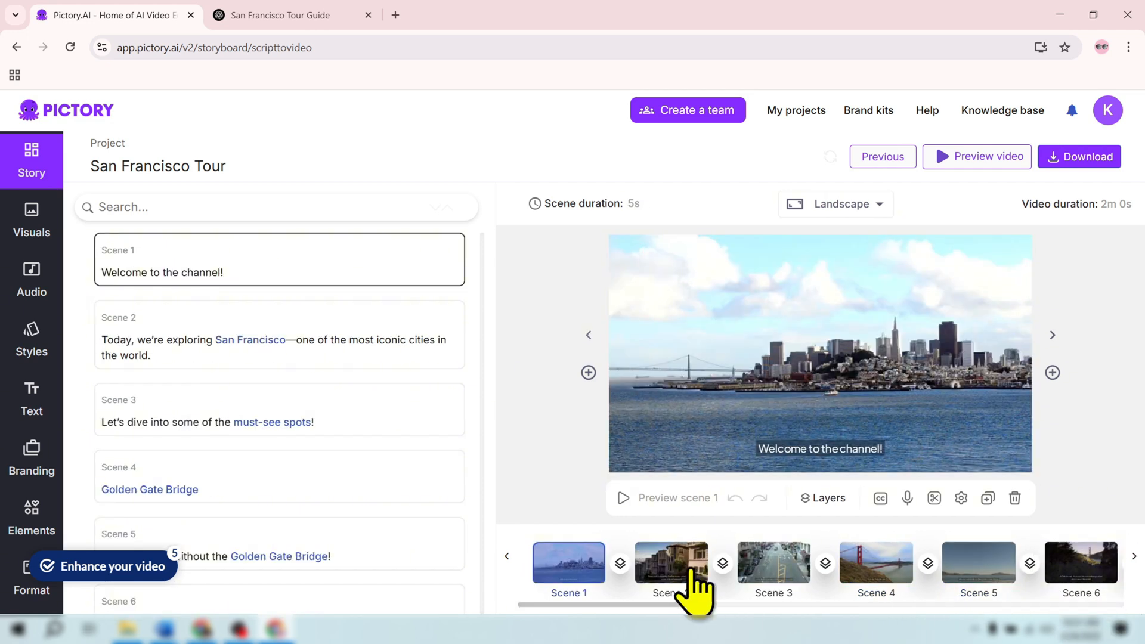
click(669, 563)
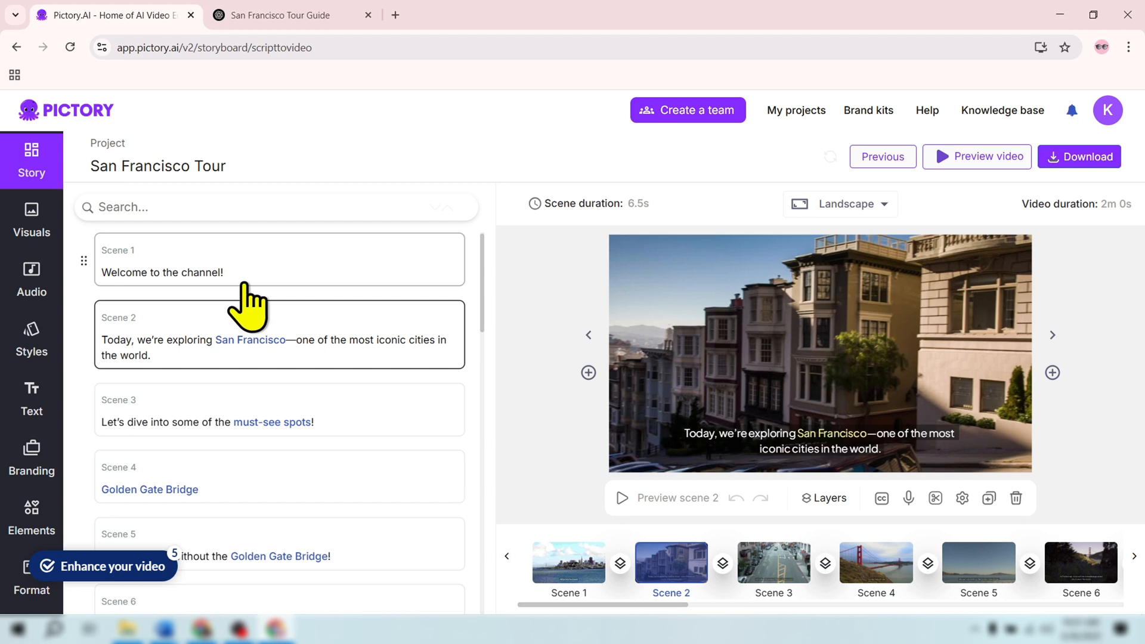
click(32, 219)
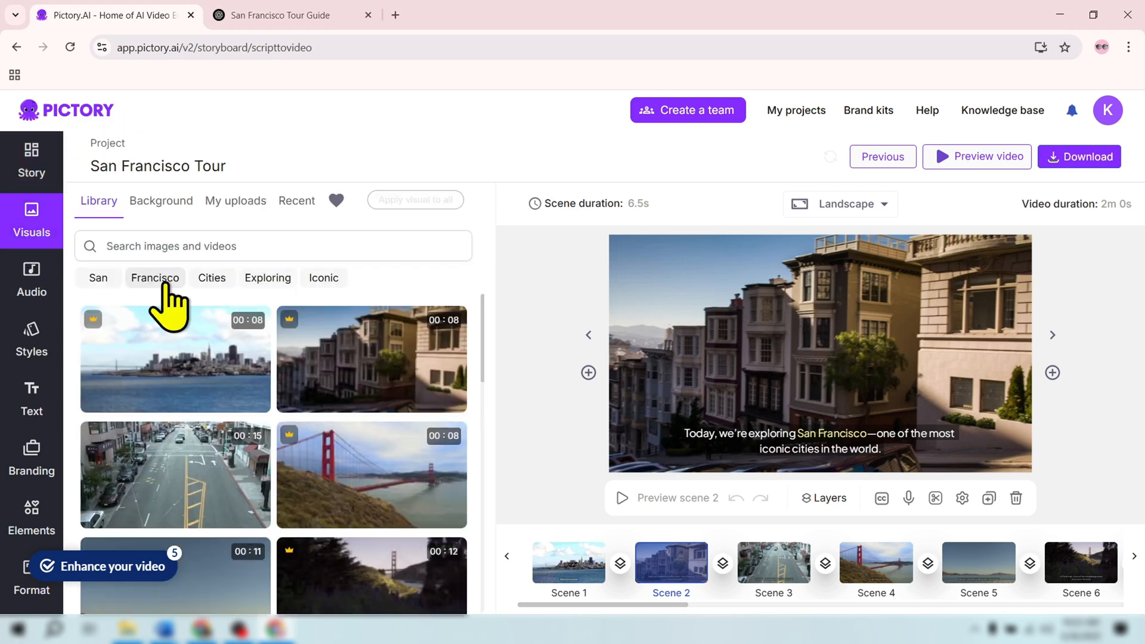
Swap scene 2's footage for the Francisco tourist photographing Victorian houses clip, then preview
click(155, 277)
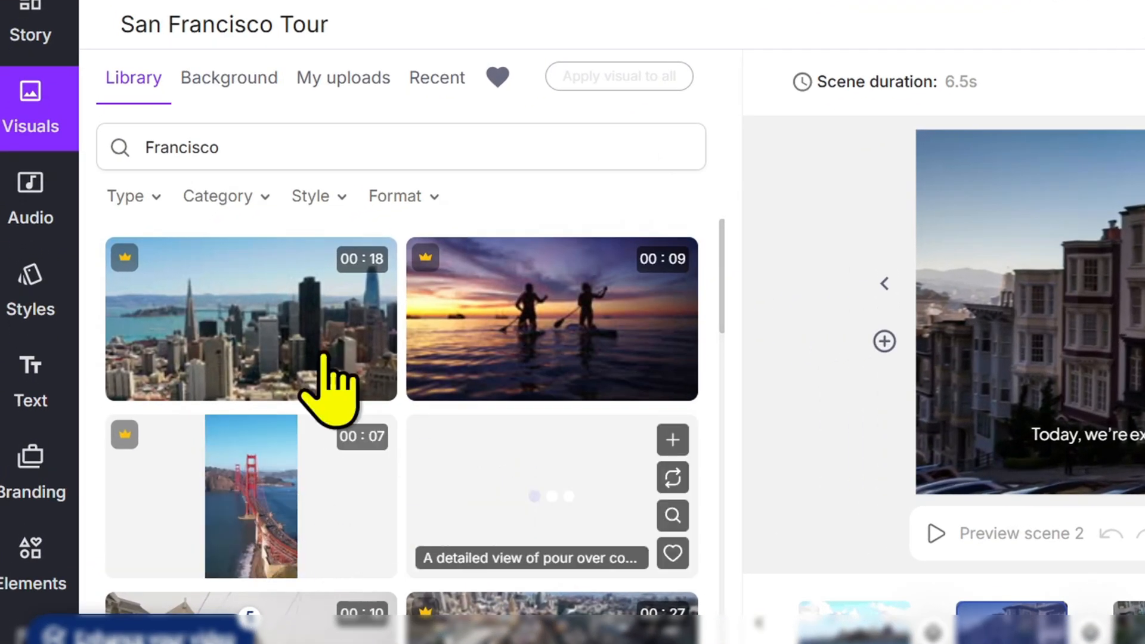
scroll(down, 3)
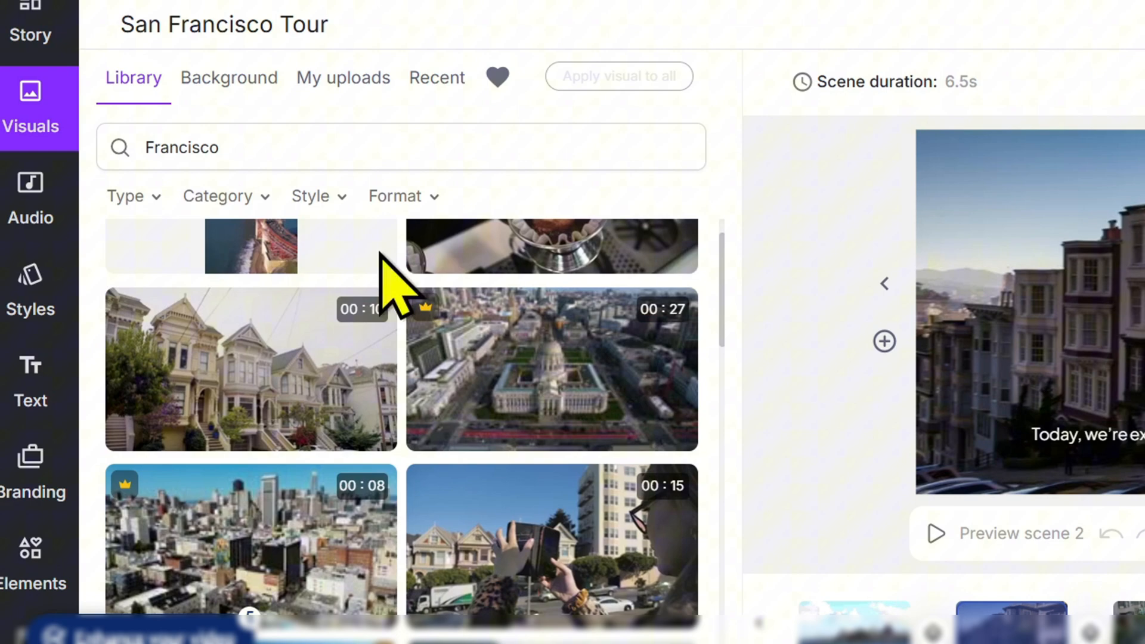
mouse_move(766, 344)
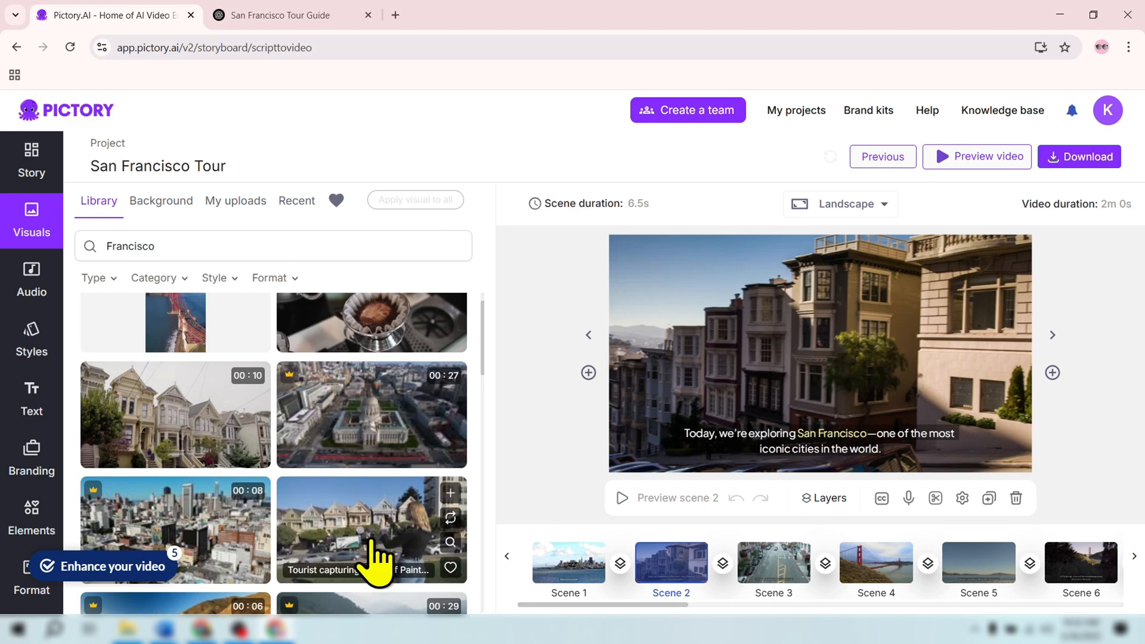
click(371, 529)
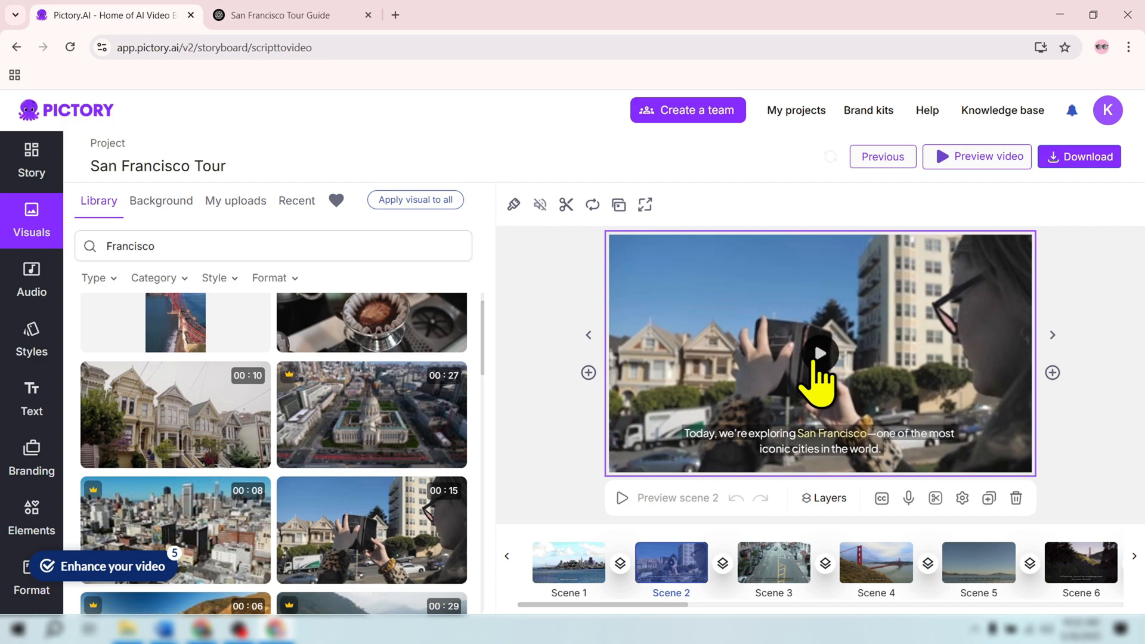
click(819, 354)
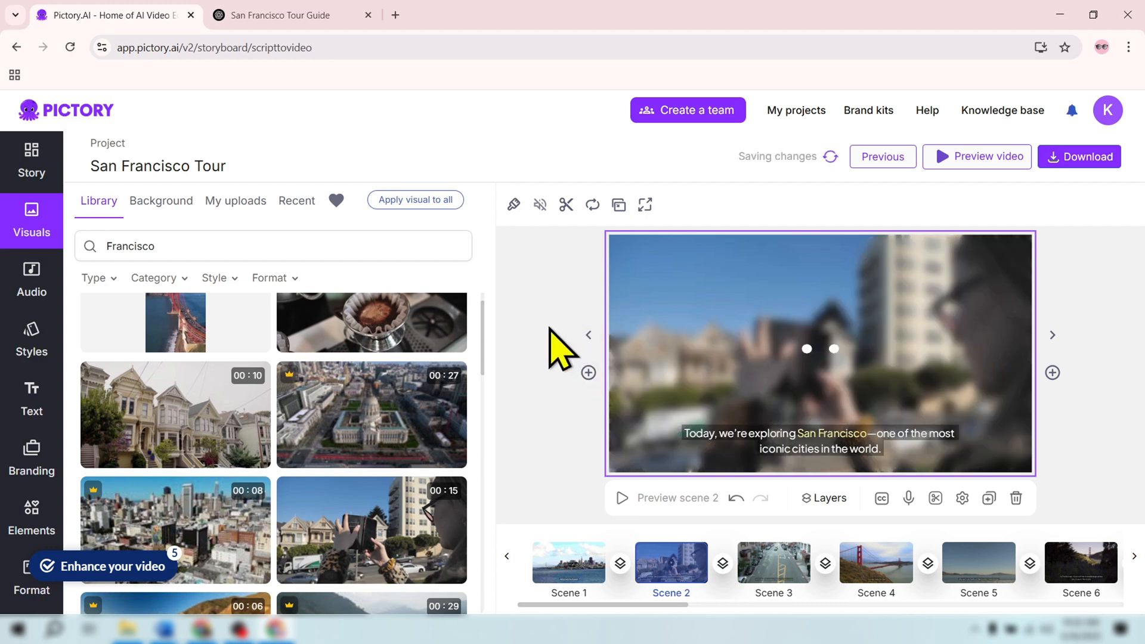
click(983, 156)
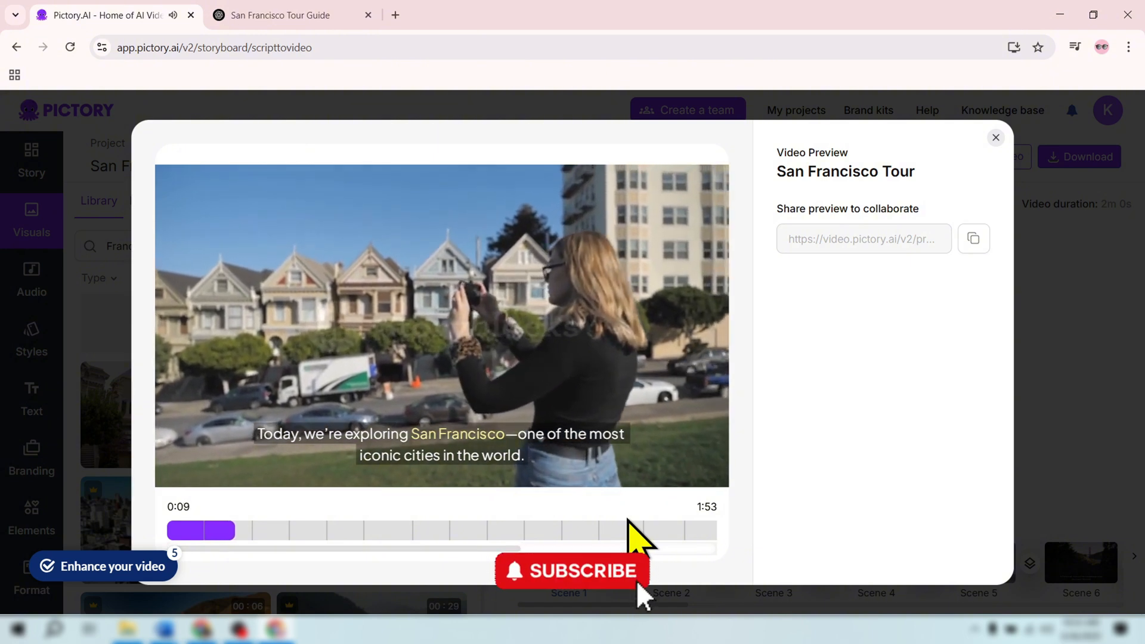
Watch the full San Francisco Tour preview and close it
click(571, 571)
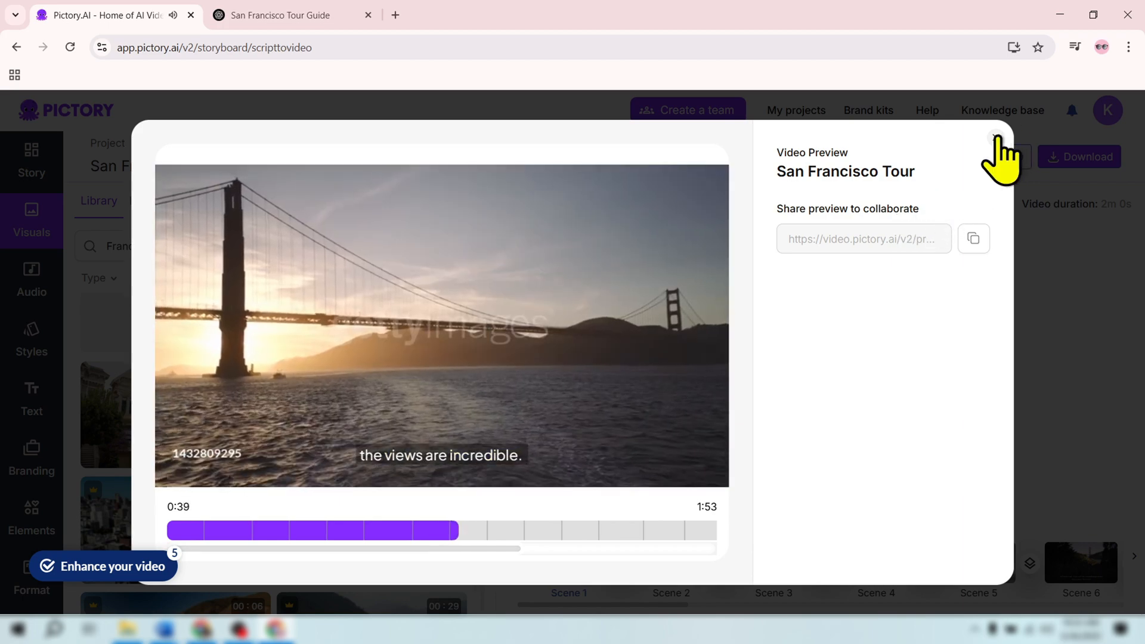
click(993, 138)
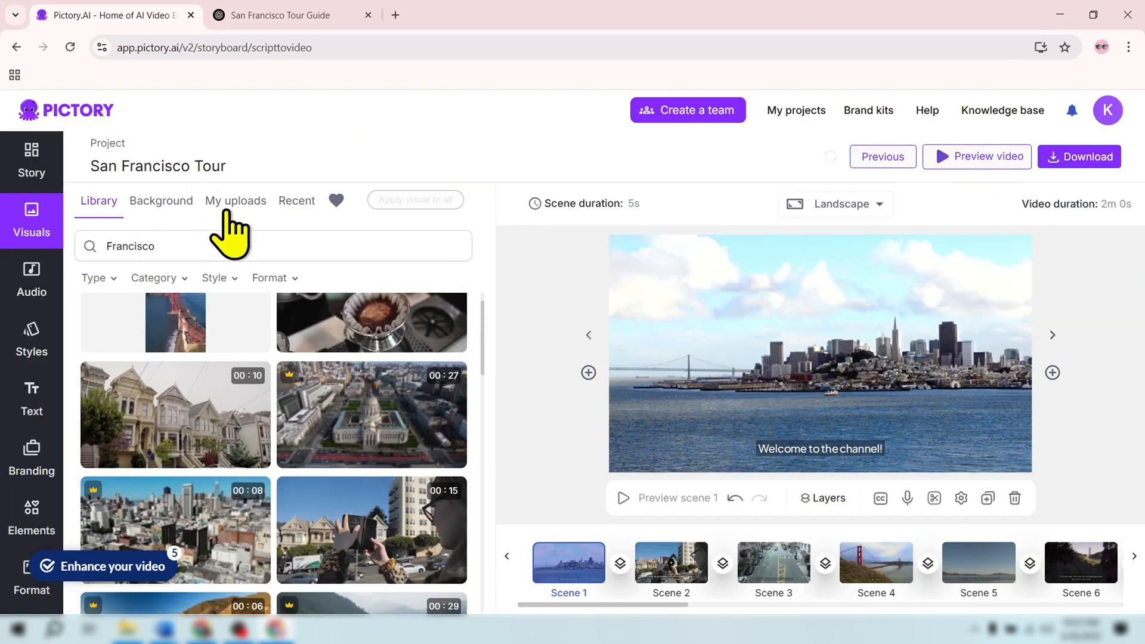
Browse My uploads in Visuals, then switch to Audio's voiceover voice list
click(235, 200)
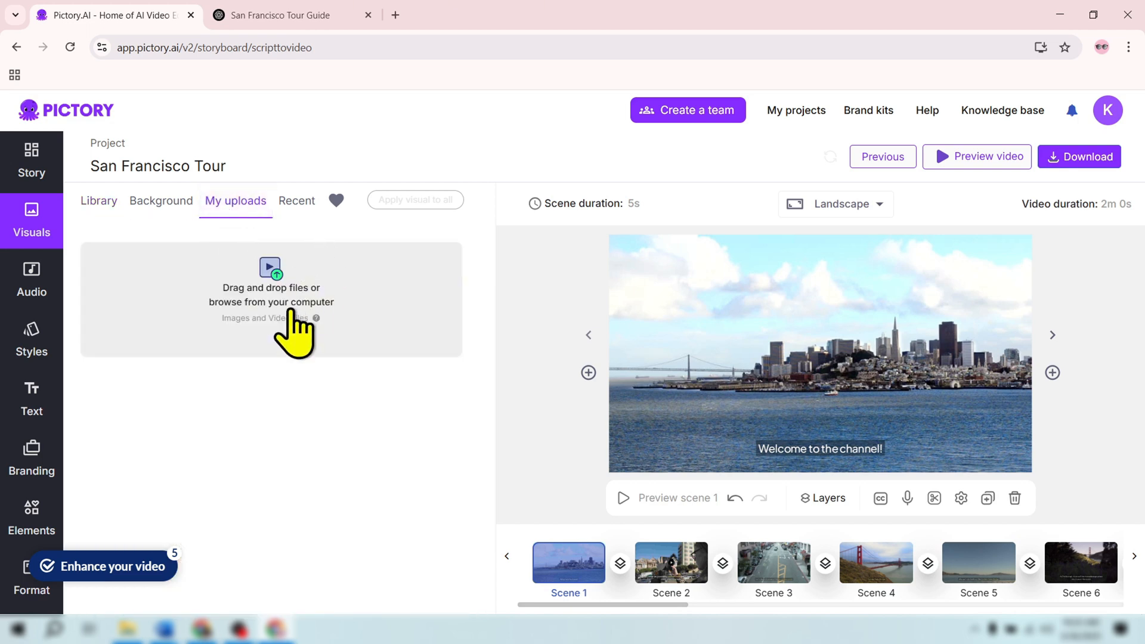
click(270, 299)
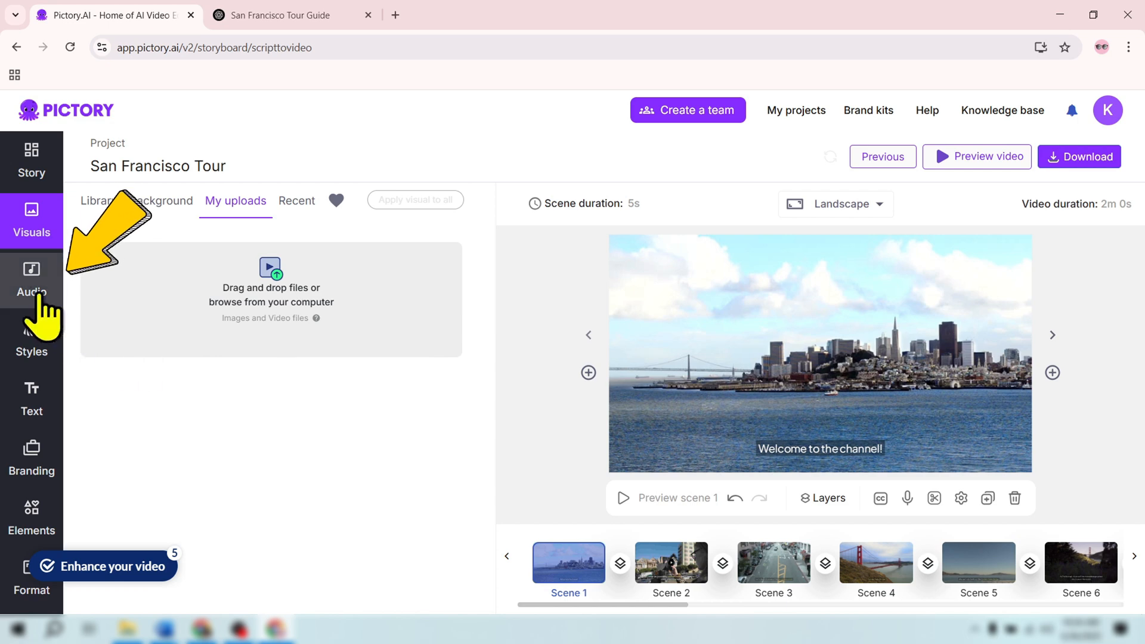
click(32, 281)
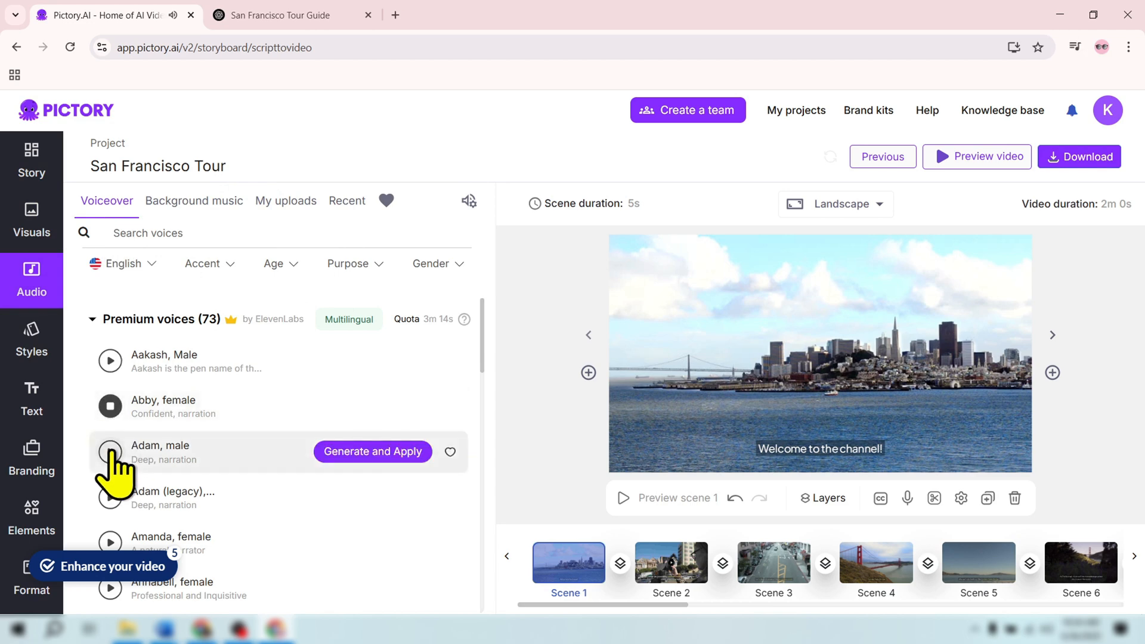
Sample the Adam voice, then generate and apply Glinda (female) as the voiceover
click(110, 452)
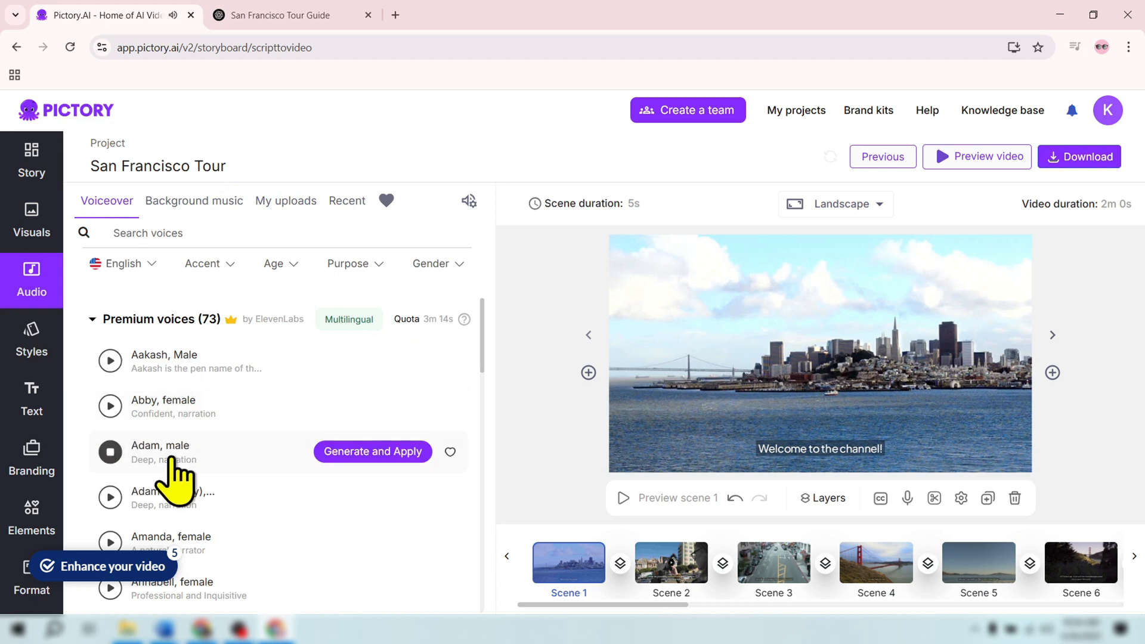
scroll(down, 3)
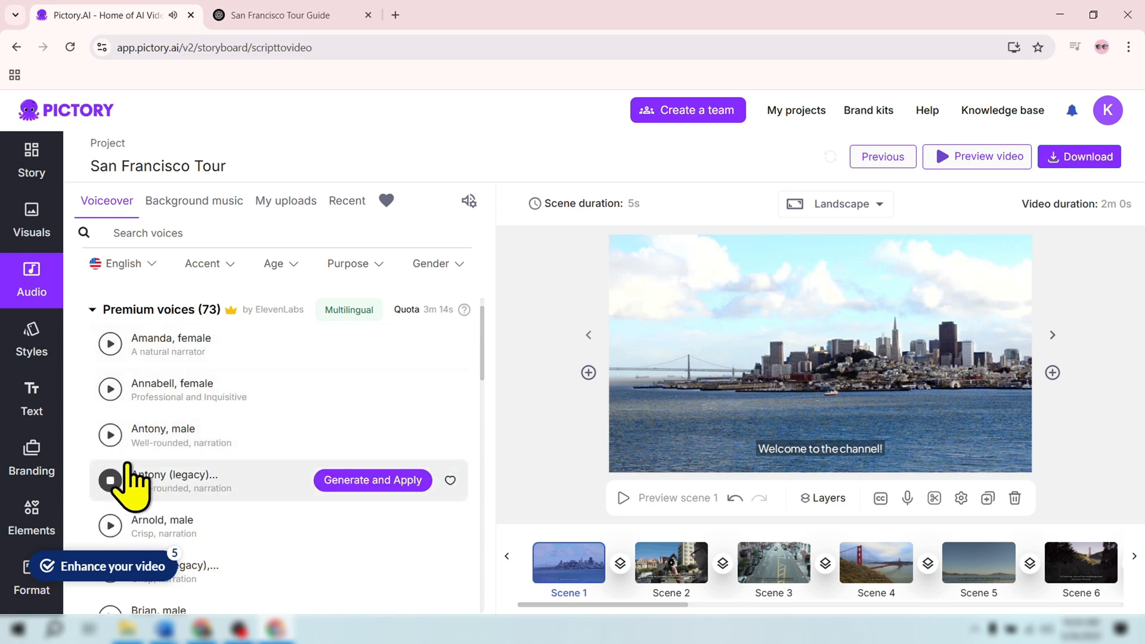
scroll(down, 3)
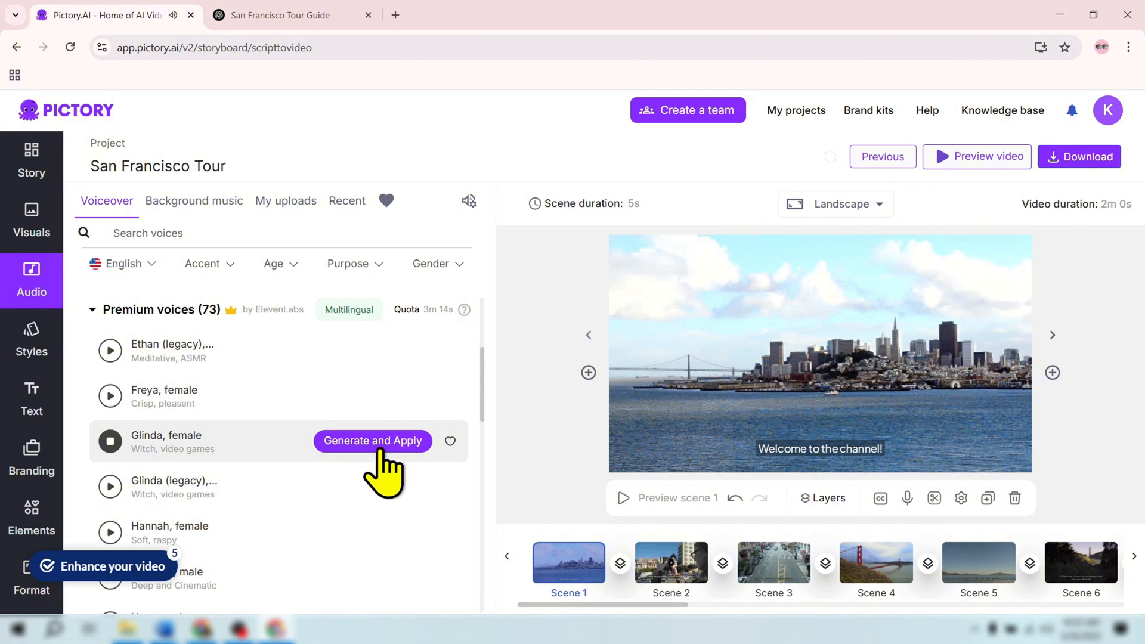
click(371, 440)
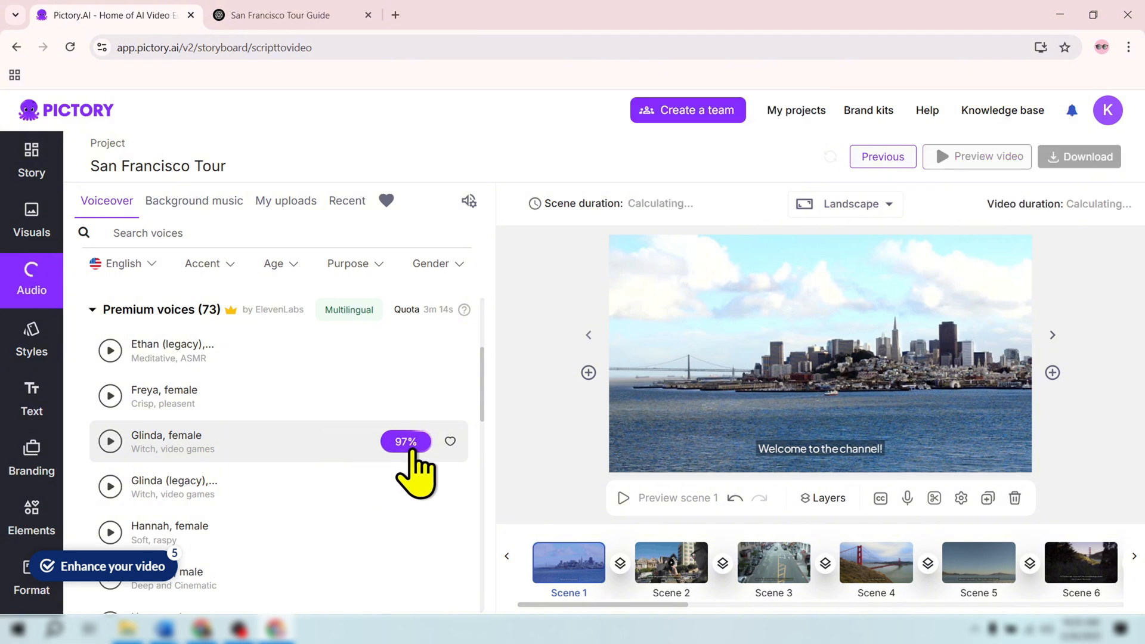
click(405, 441)
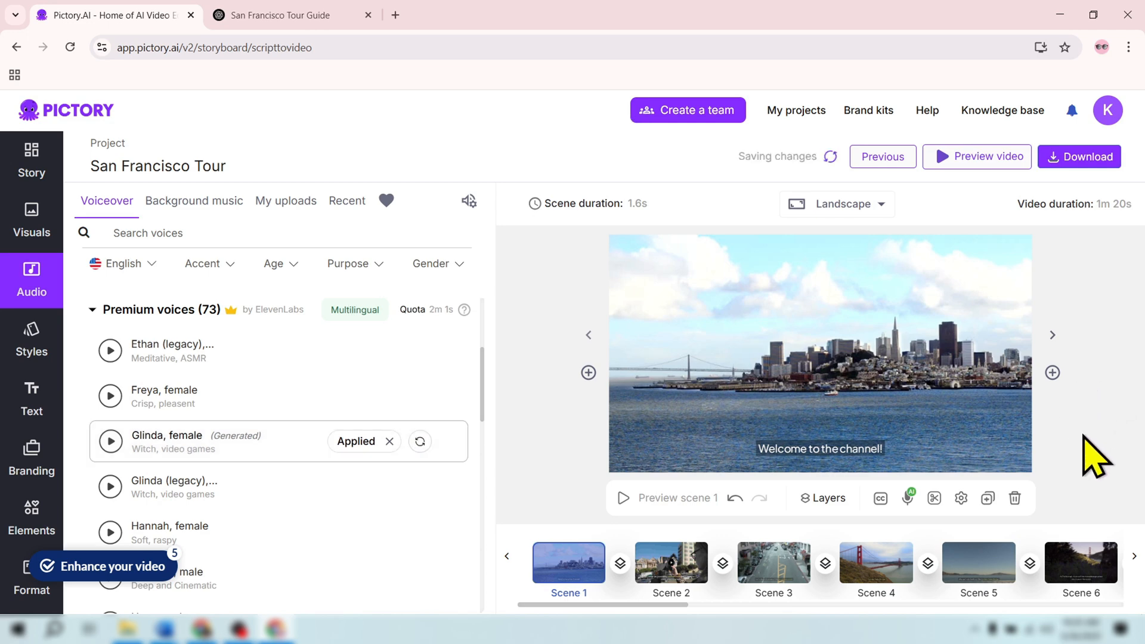
click(976, 156)
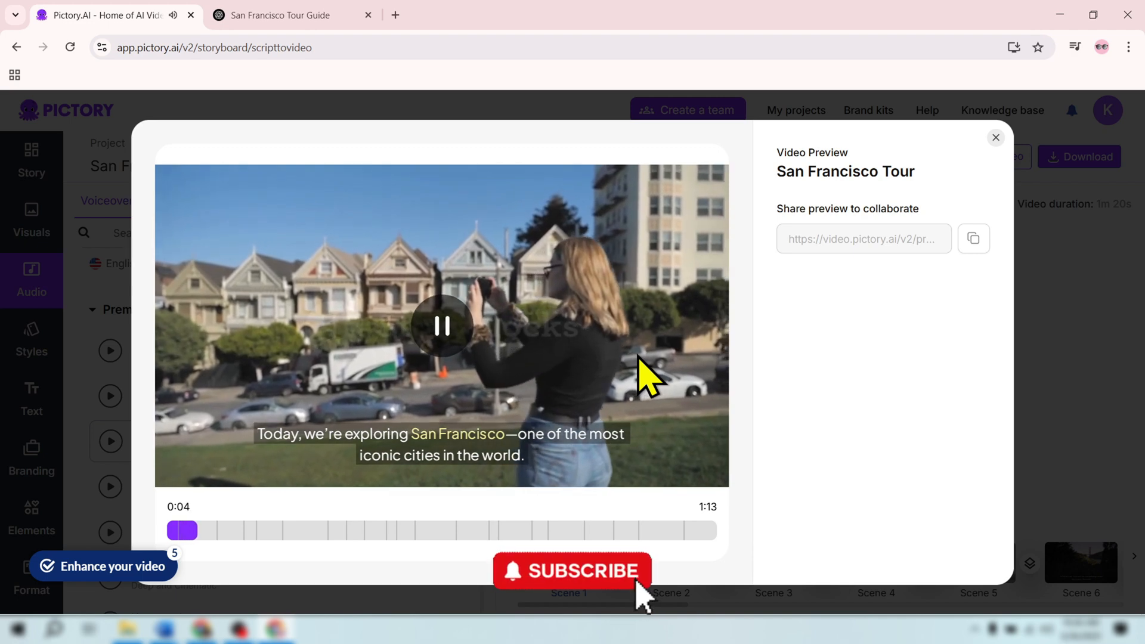
click(572, 571)
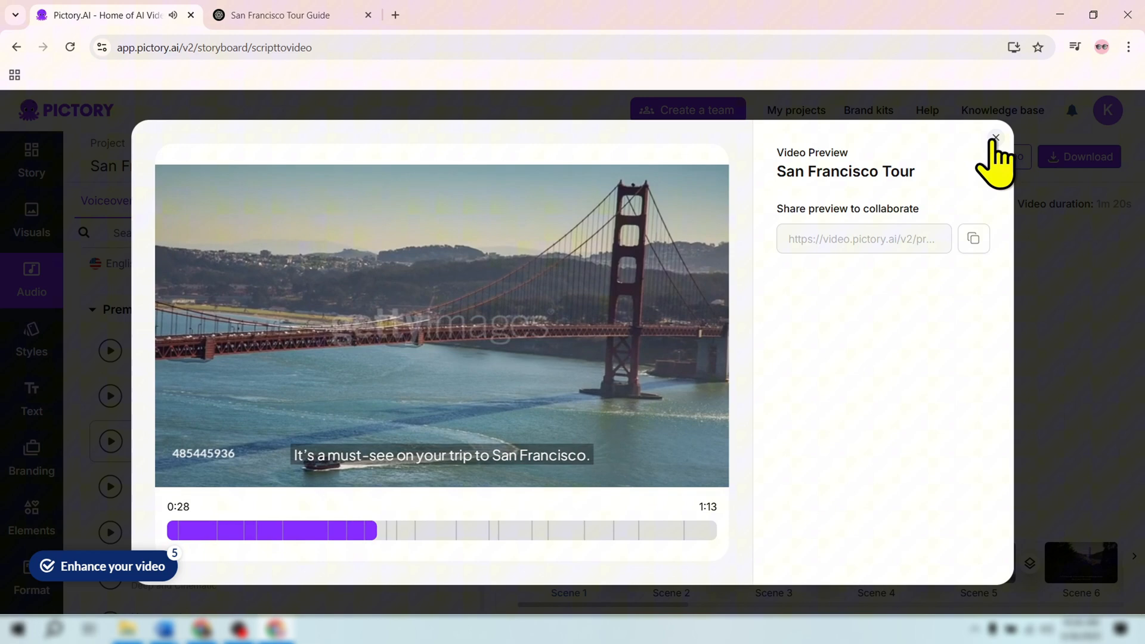
click(994, 137)
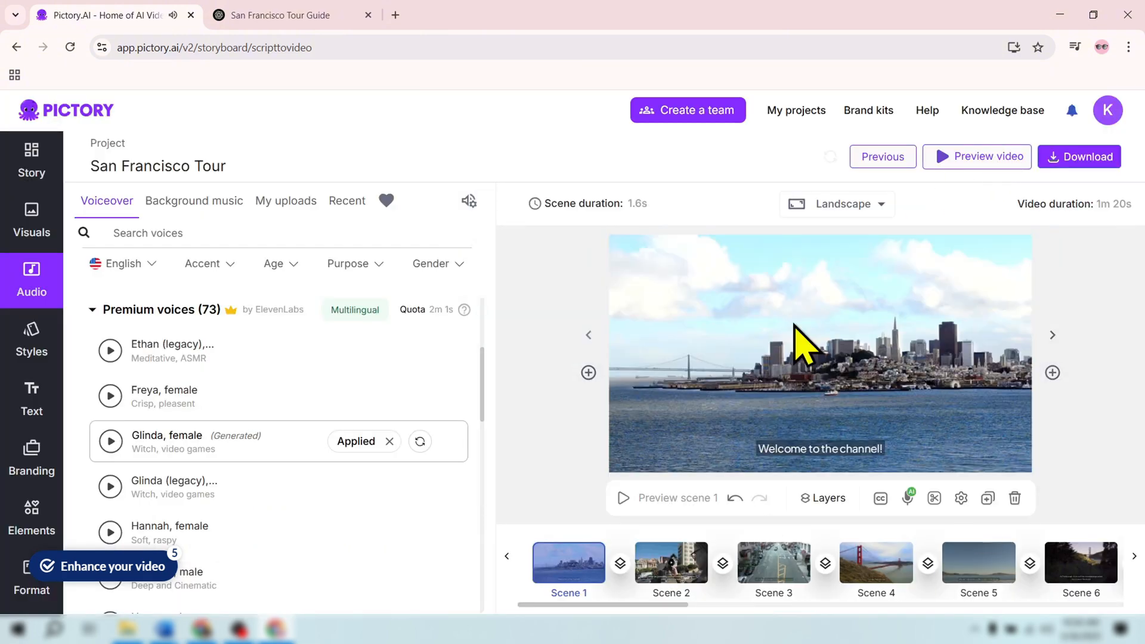
mouse_move(590, 515)
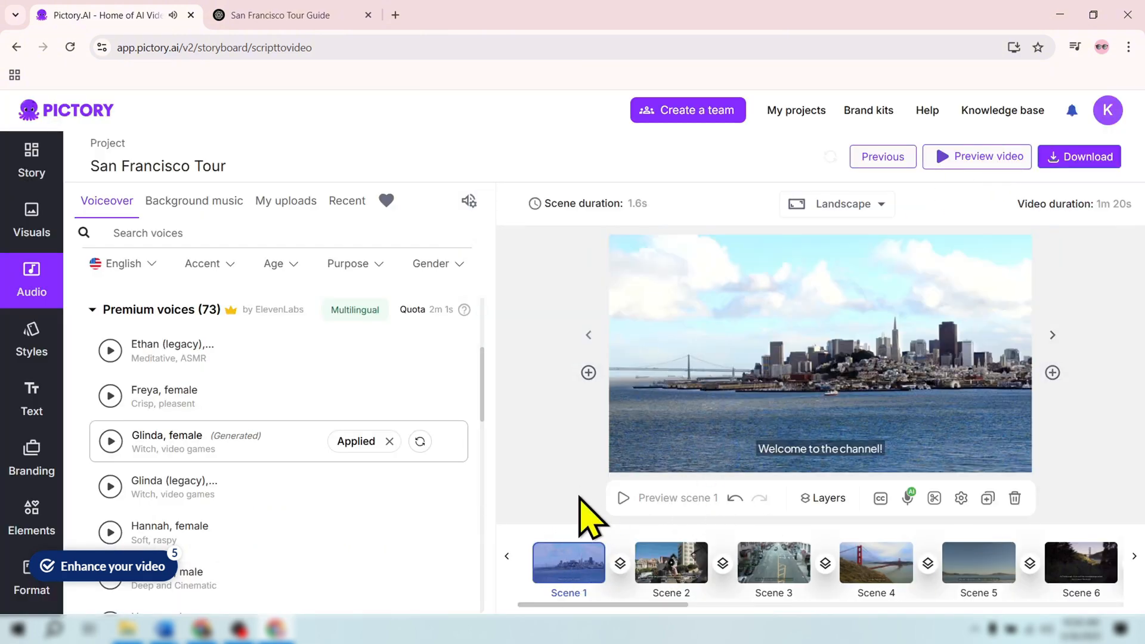
Change scene 2's caption font to a bold uppercase yellow display font
click(31, 399)
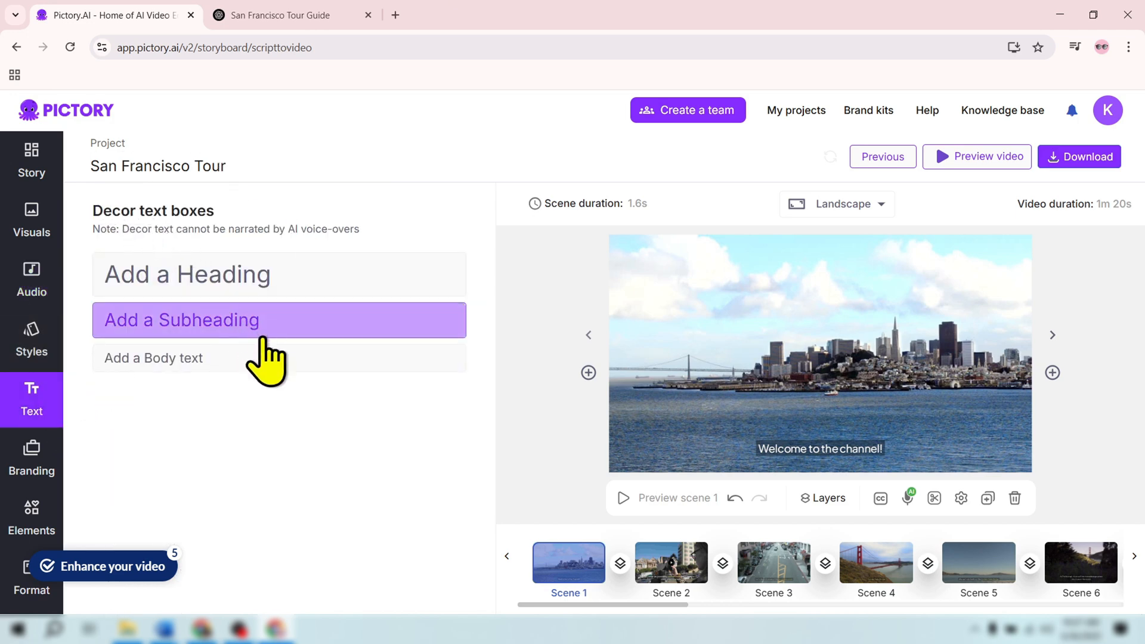
click(670, 562)
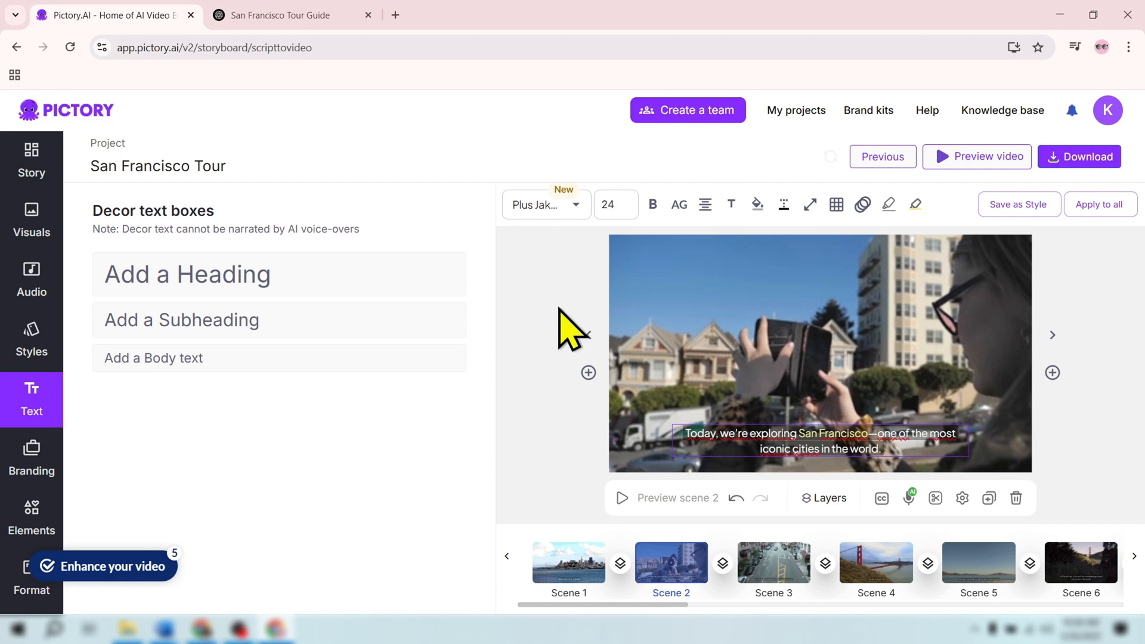
click(544, 205)
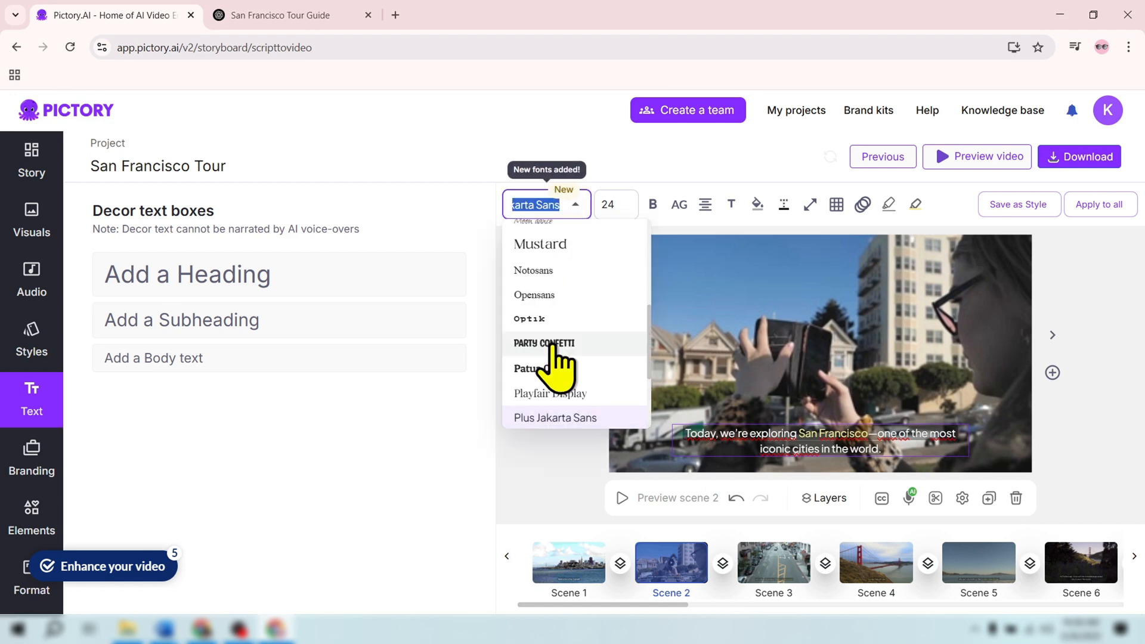
click(544, 344)
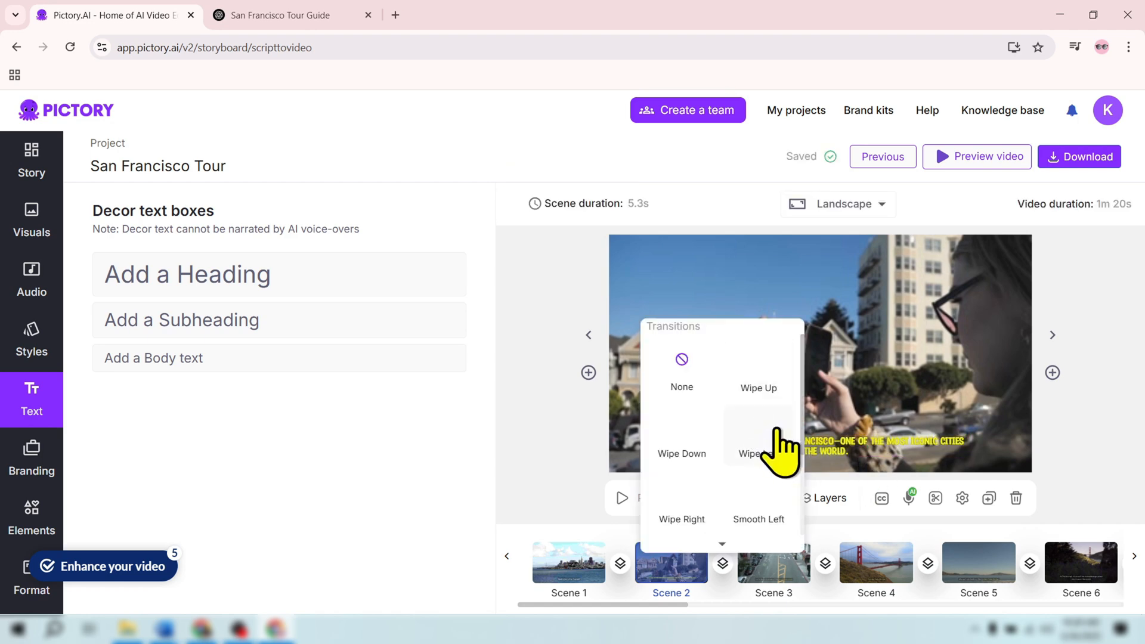
scroll(down, 3)
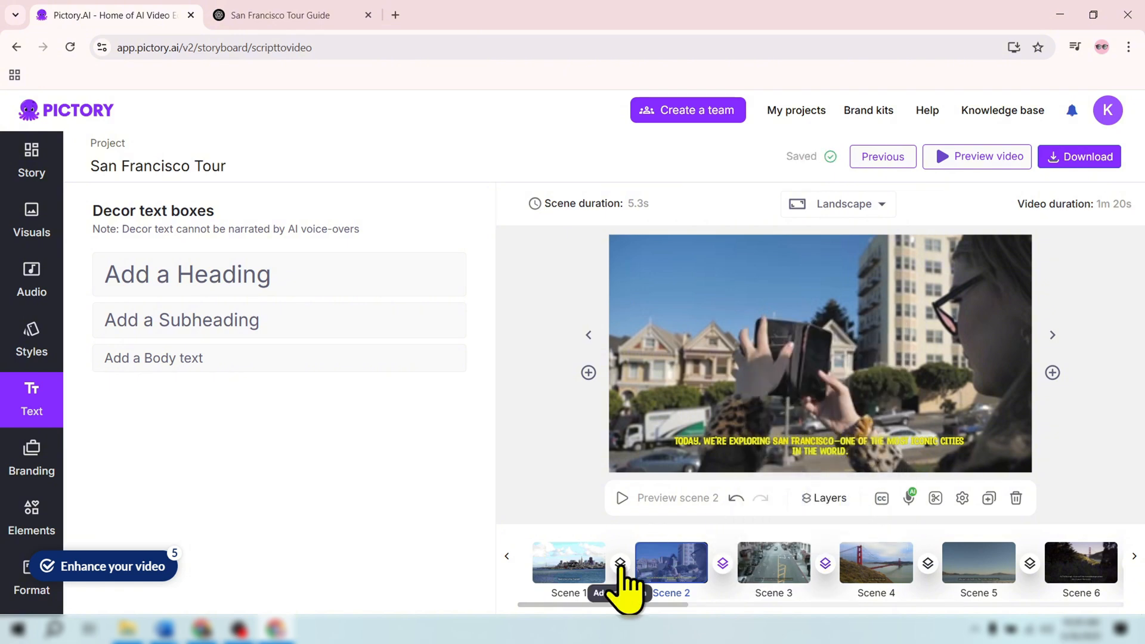
Add a scene 1–2 transition, check the Landscape aspect options, and open Download
click(620, 562)
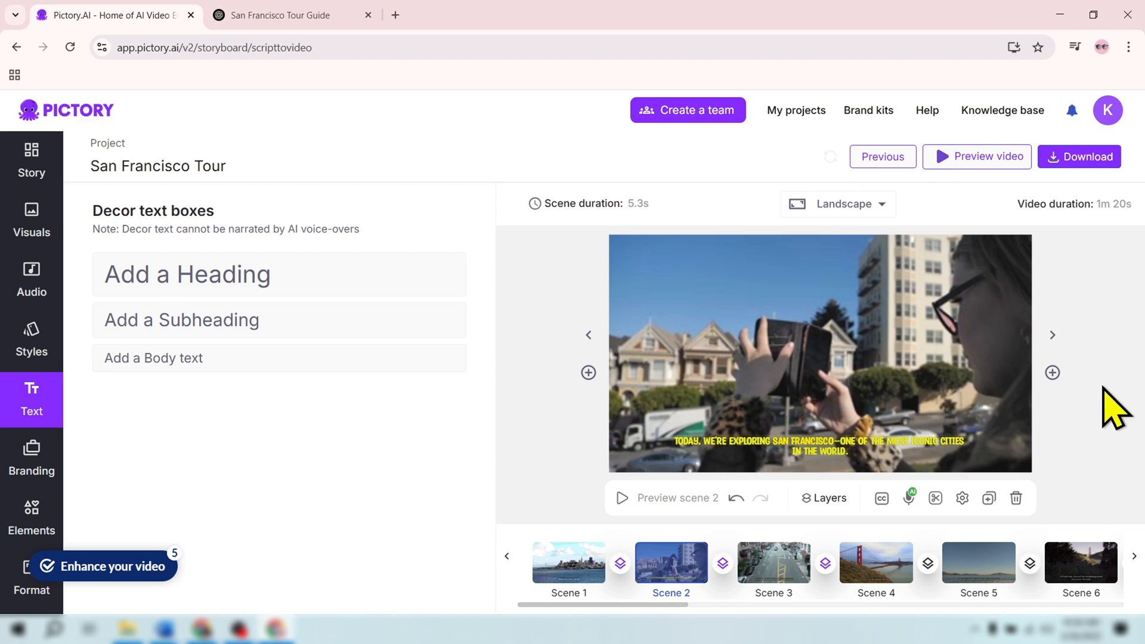
click(837, 204)
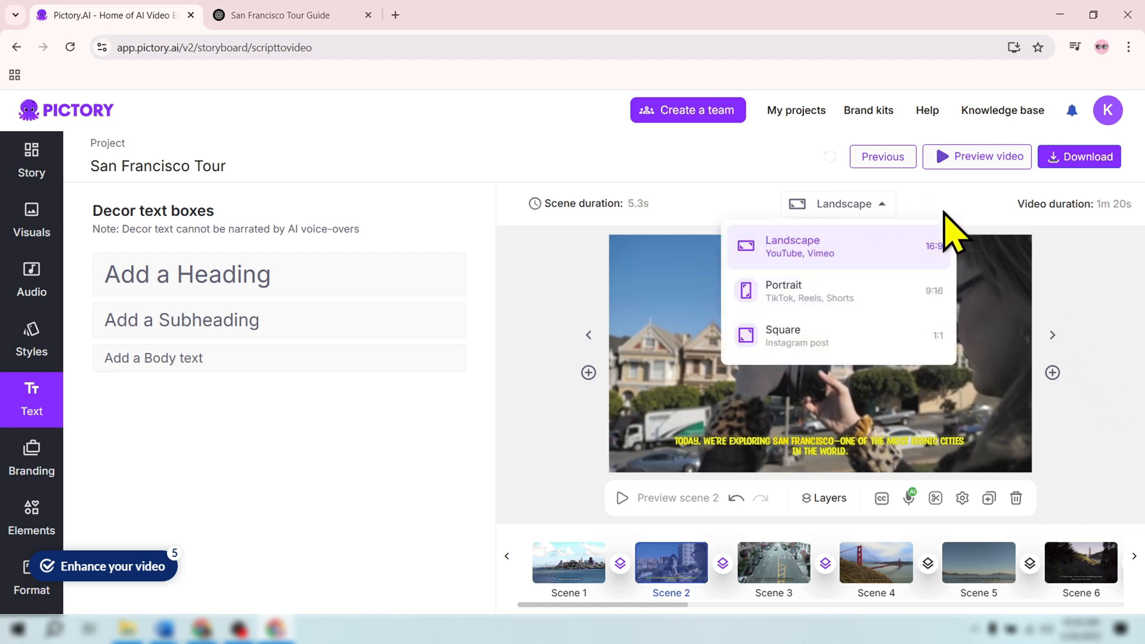
mouse_move(1044, 241)
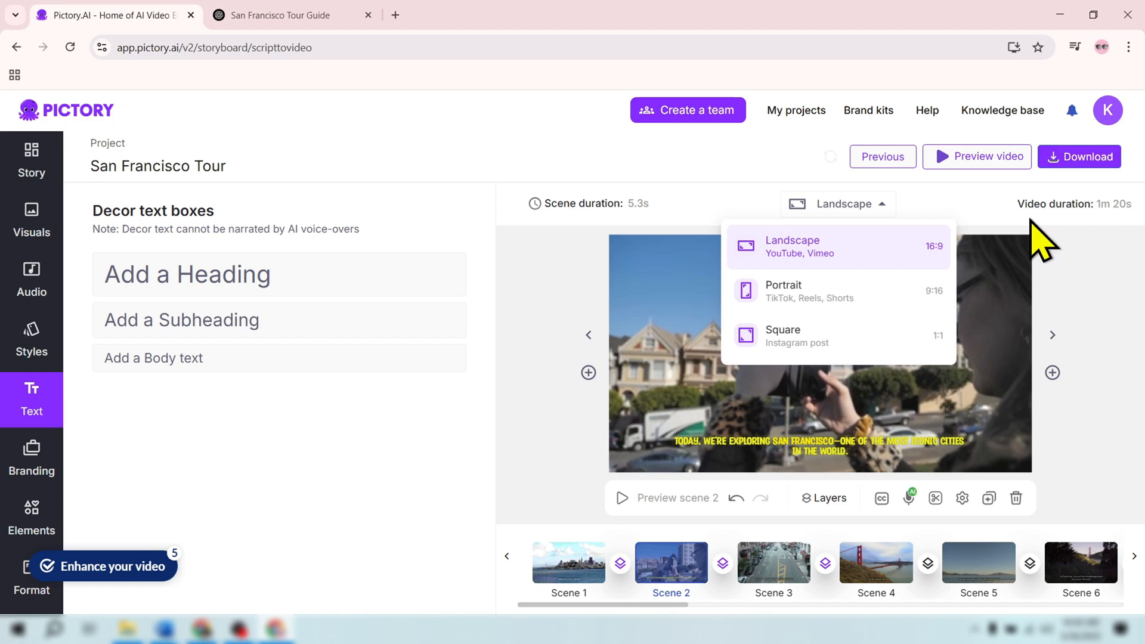
click(1079, 156)
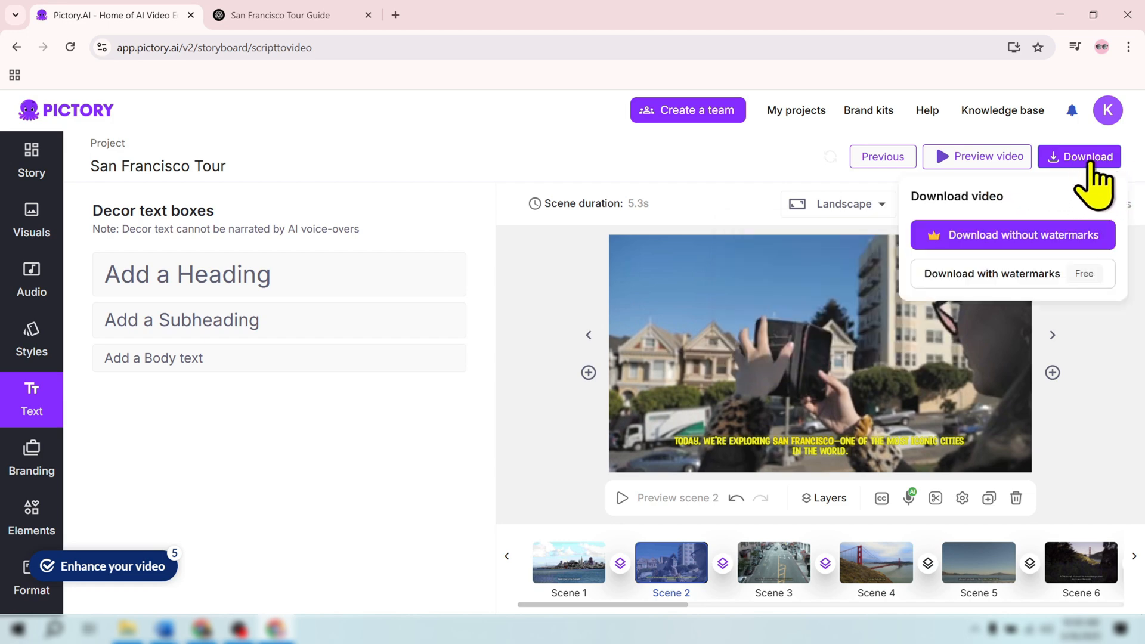
mouse_move(1049, 289)
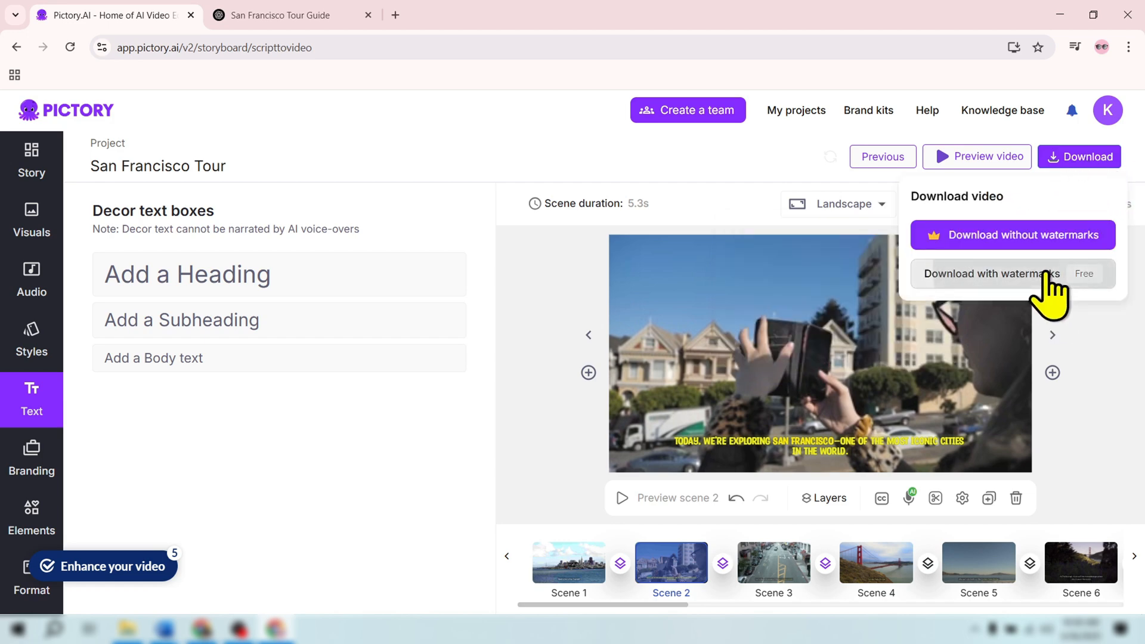
Choose Download with watermarks (Free) to start generating the video
click(991, 273)
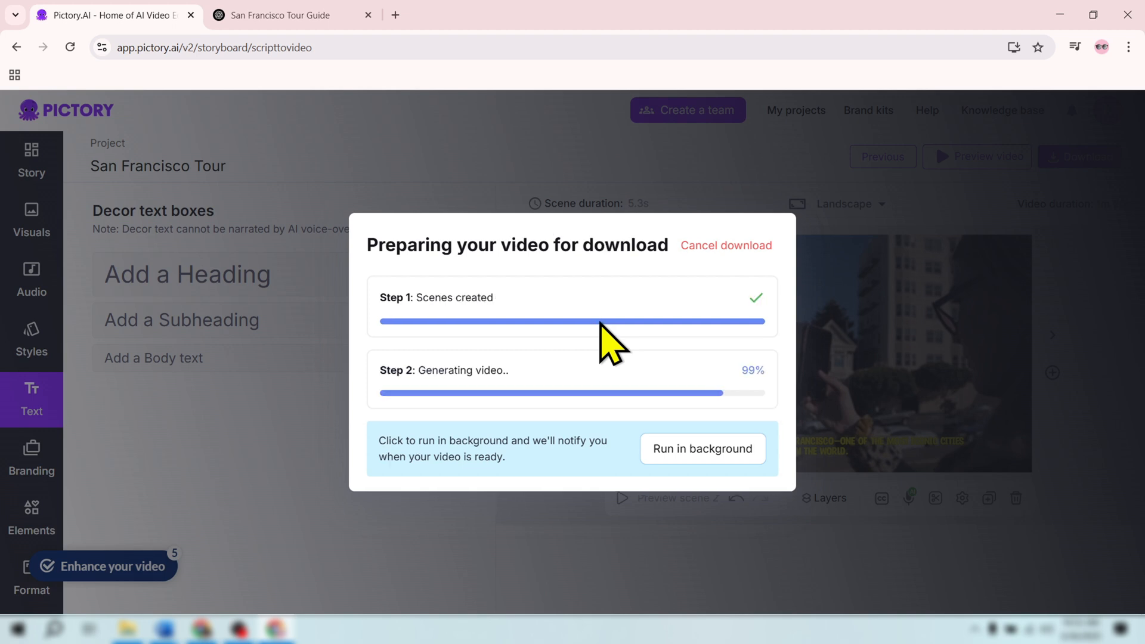